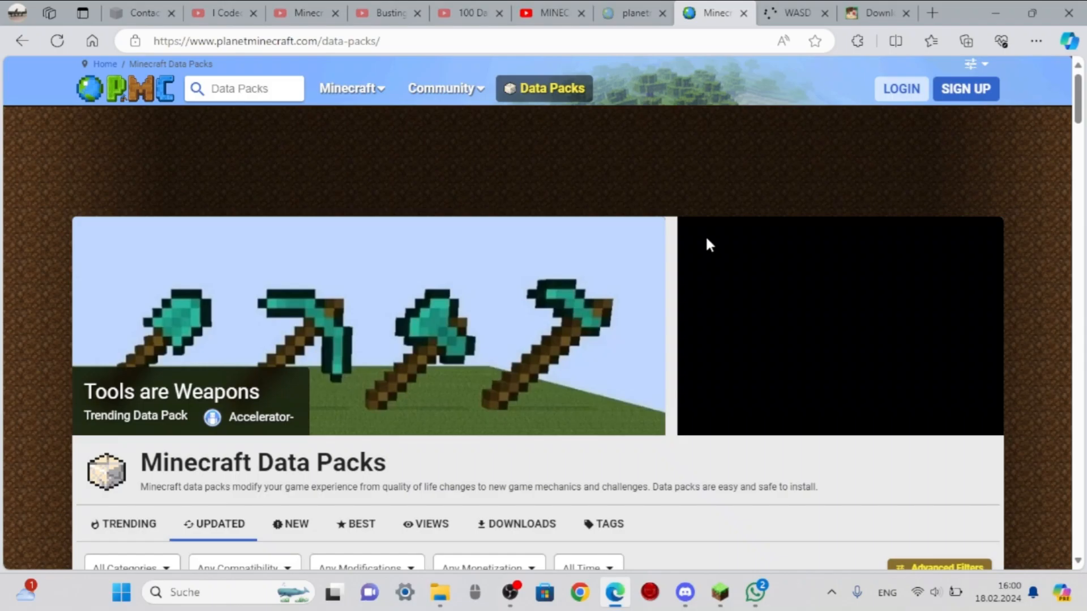
- Search Planet Minecraft for 'get blocks you look at'
{"action": "scroll", "scroll_direction": "down", "scroll_amount": 3}
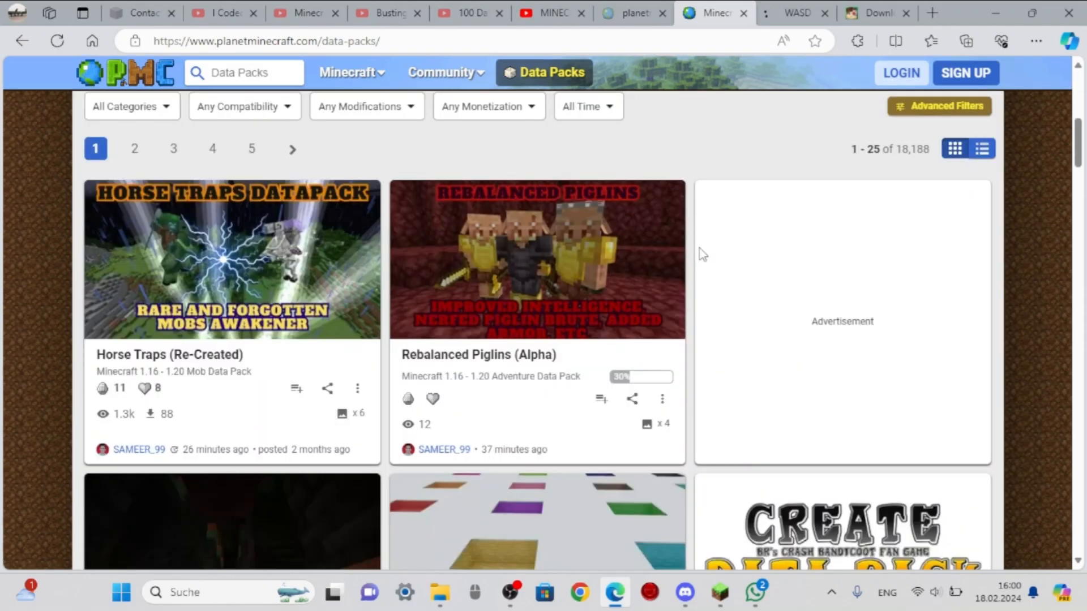
{"action": "scroll", "scroll_direction": "down", "scroll_amount": 3}
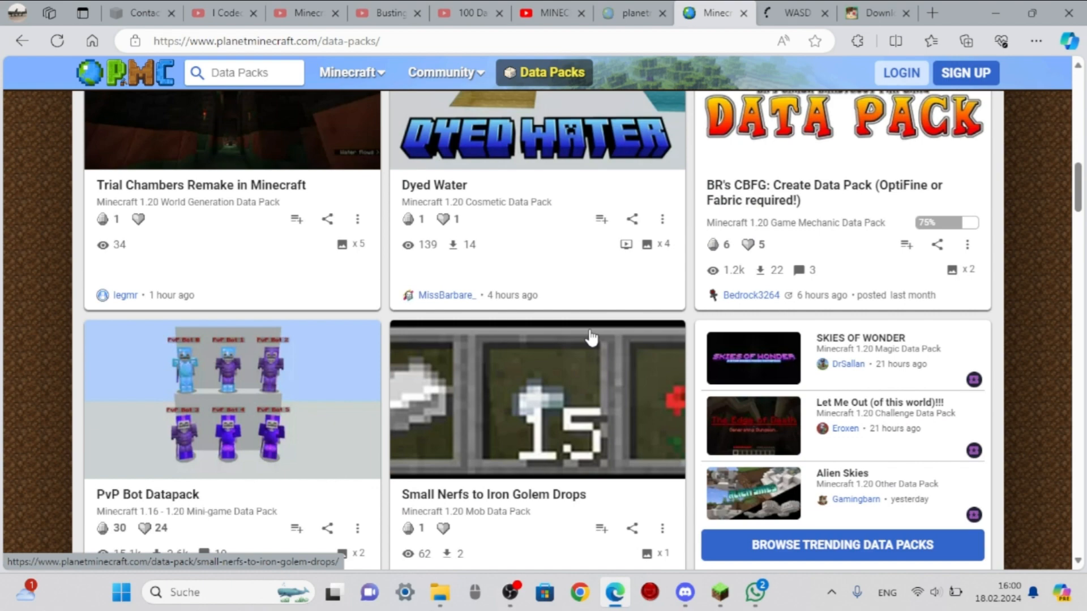
{"action": "scroll", "scroll_direction": "down", "scroll_amount": 3}
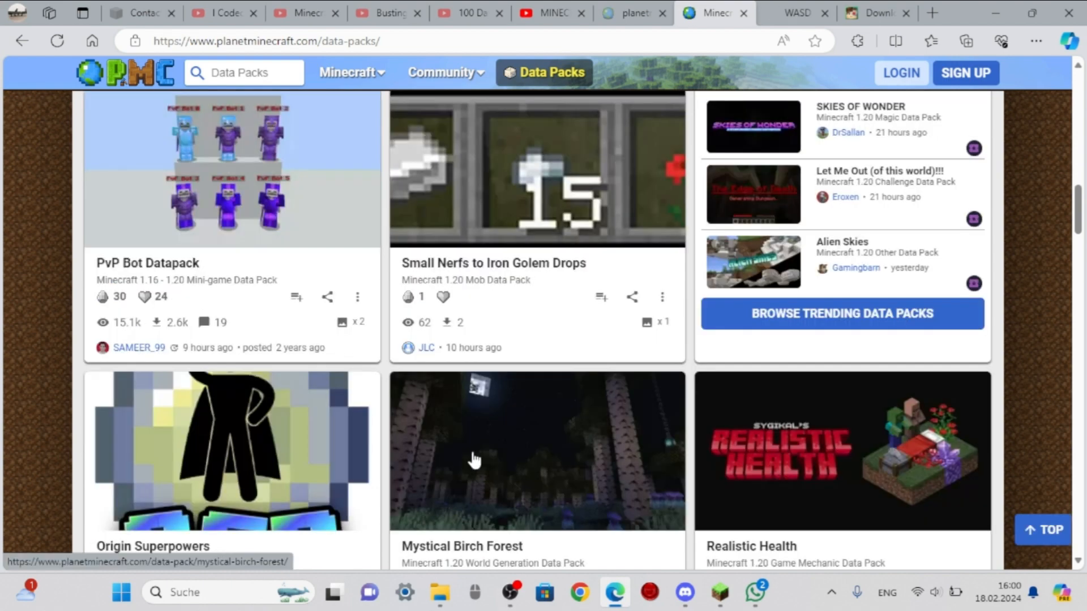
{"action": "scroll", "scroll_direction": "down", "scroll_amount": 3}
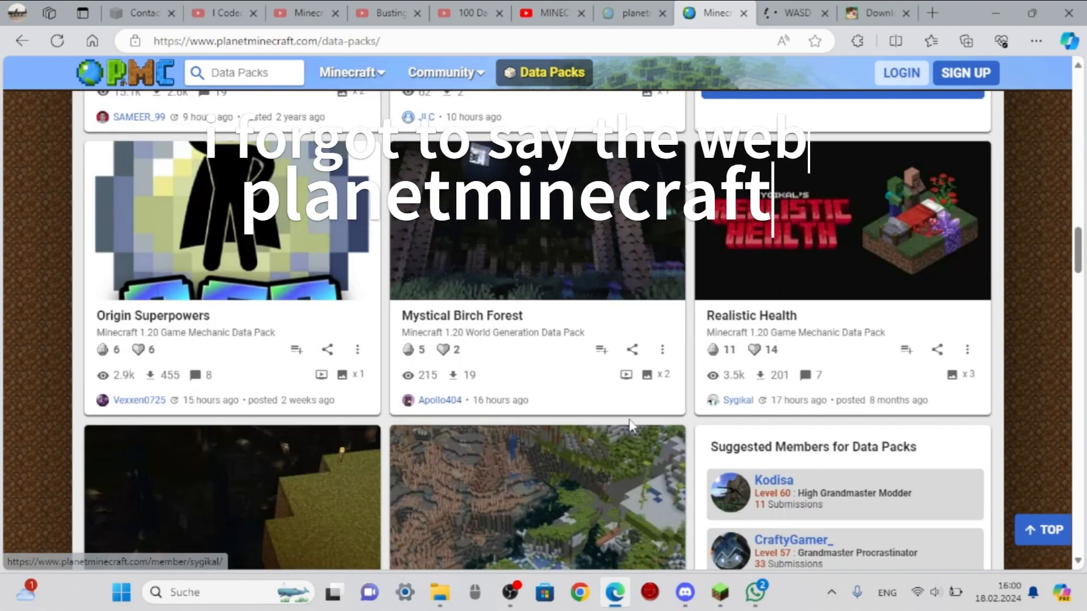
{"action": "scroll", "scroll_direction": "down", "scroll_amount": 3}
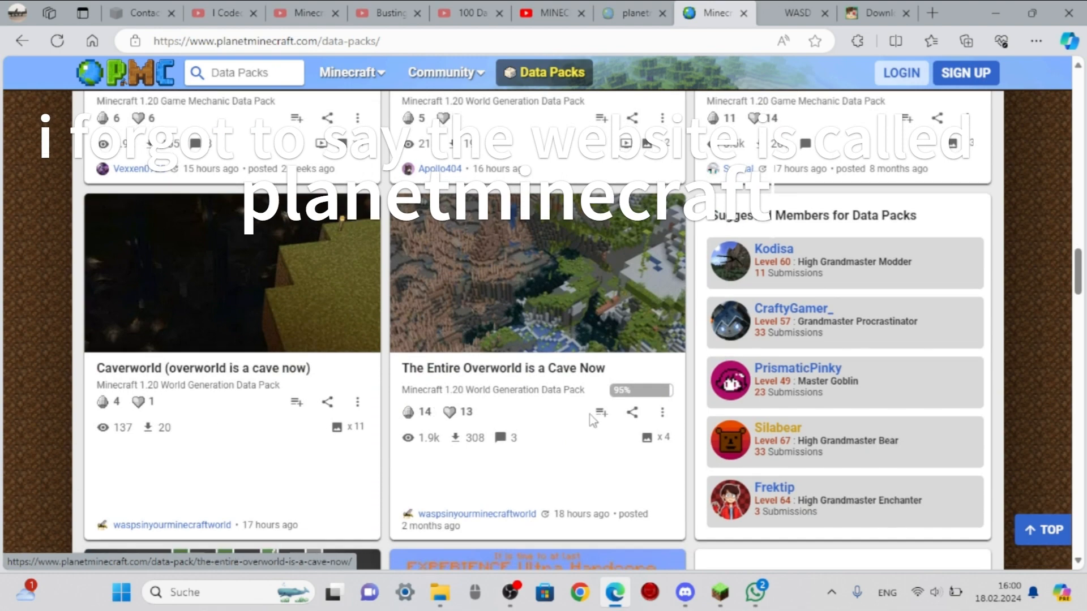
{"action": "scroll", "scroll_direction": "down", "scroll_amount": 3}
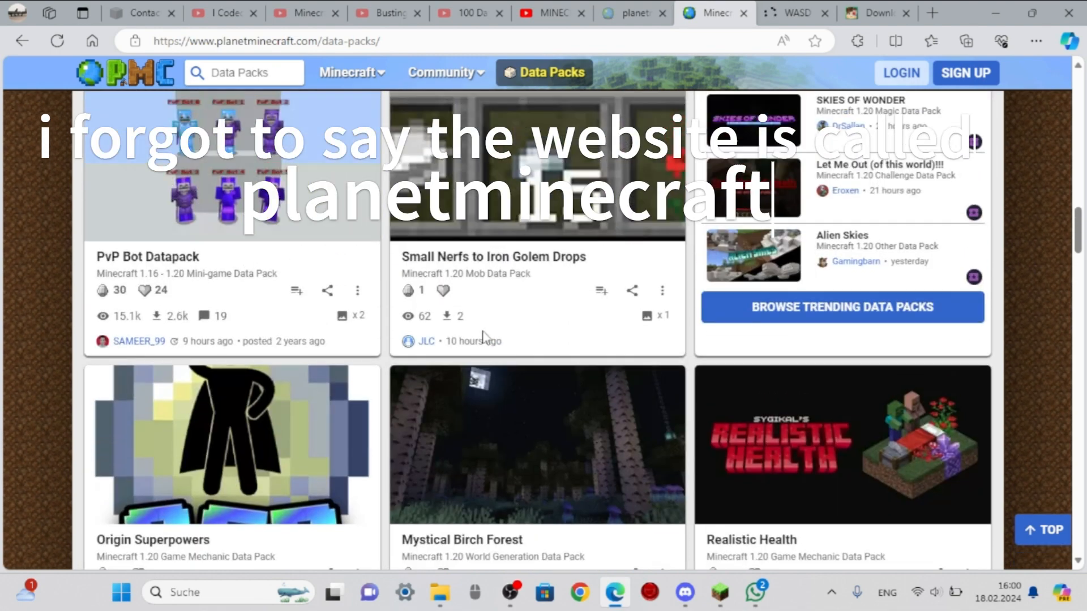
{"action": "left_click", "coordinate": [264, 73]}
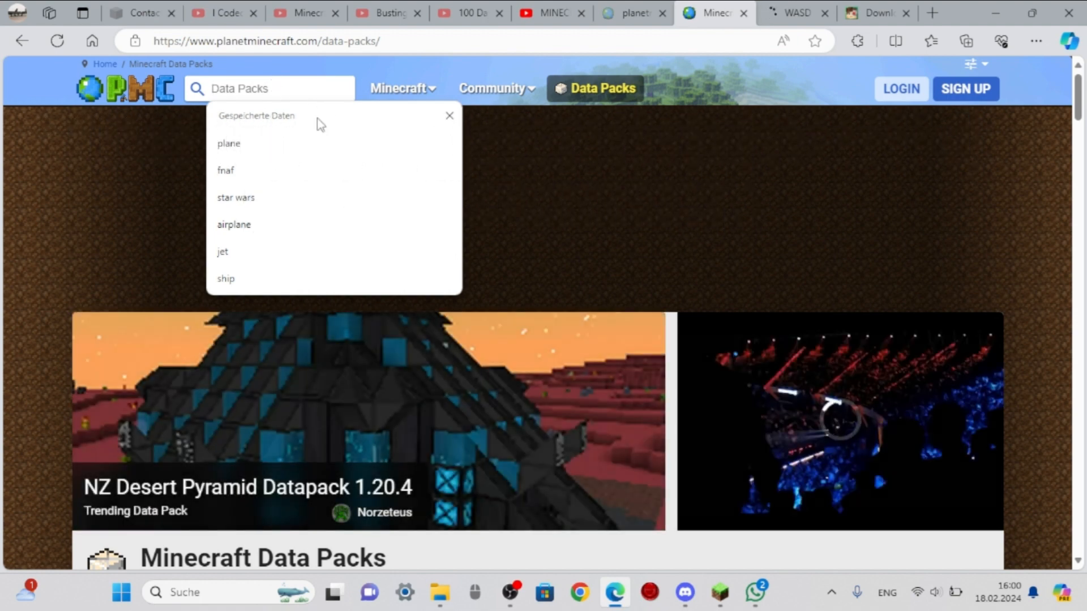
{"action": "type", "text": "get blocks you look at"}
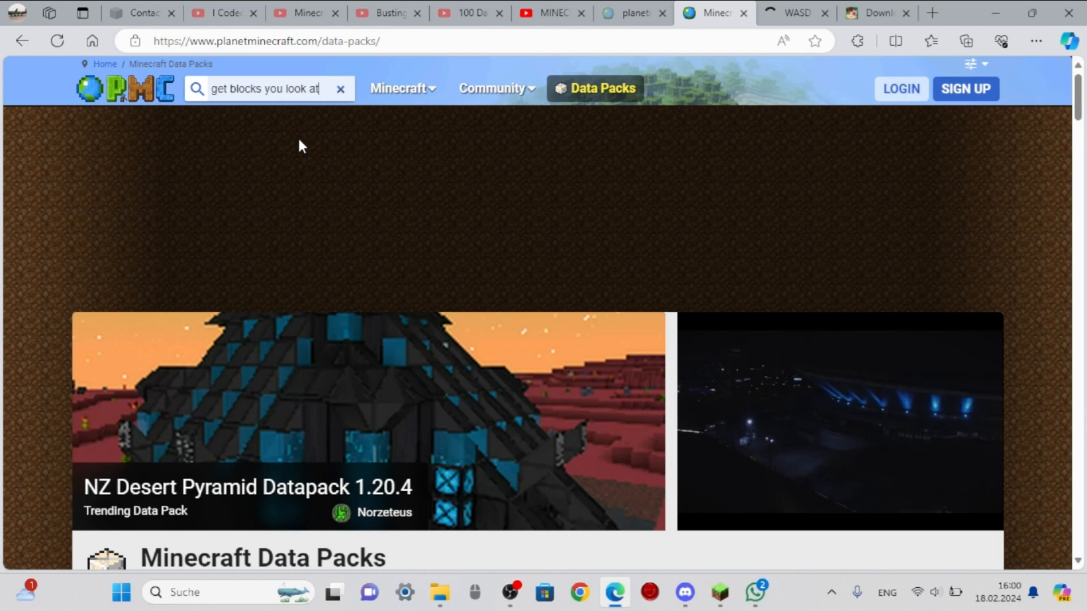
{"action": "key", "text": "Enter"}
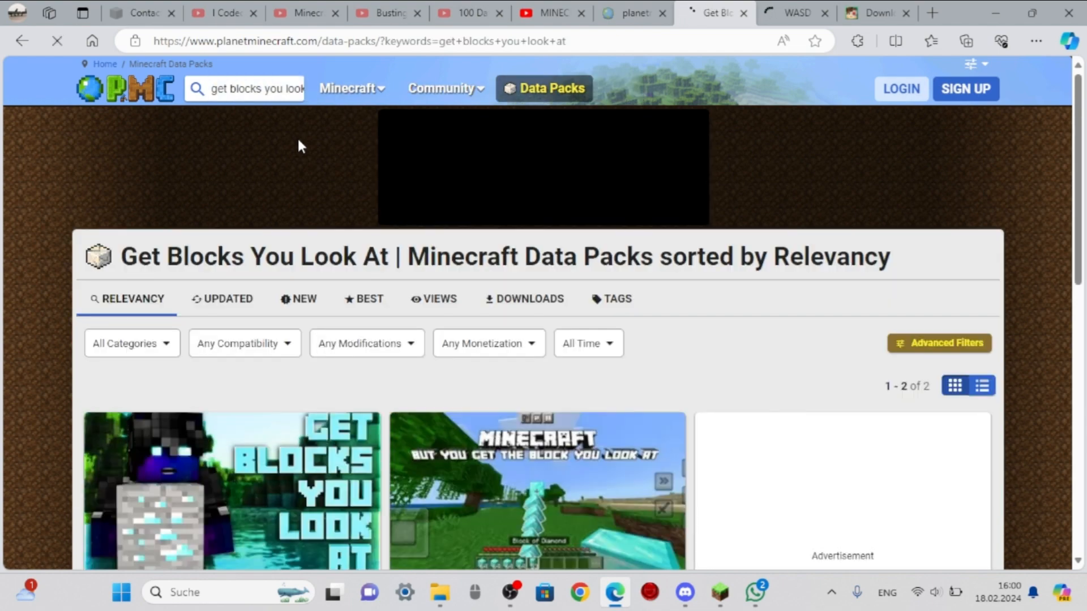
- Open the Get Blocks You Look At result and look over its page
{"action": "scroll", "scroll_direction": "down", "scroll_amount": 3}
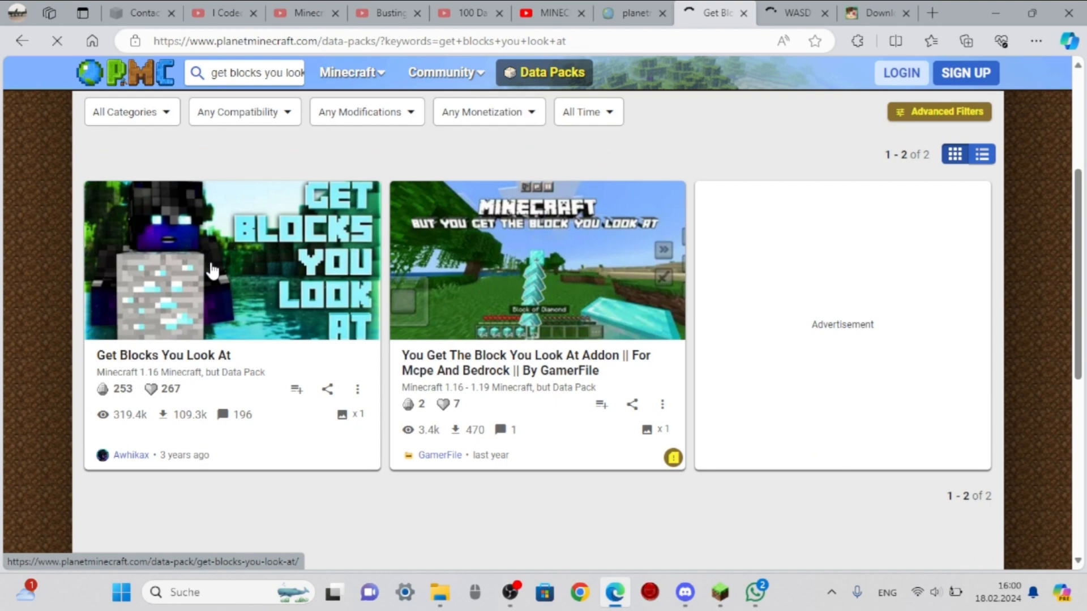
{"action": "left_click", "coordinate": [231, 260]}
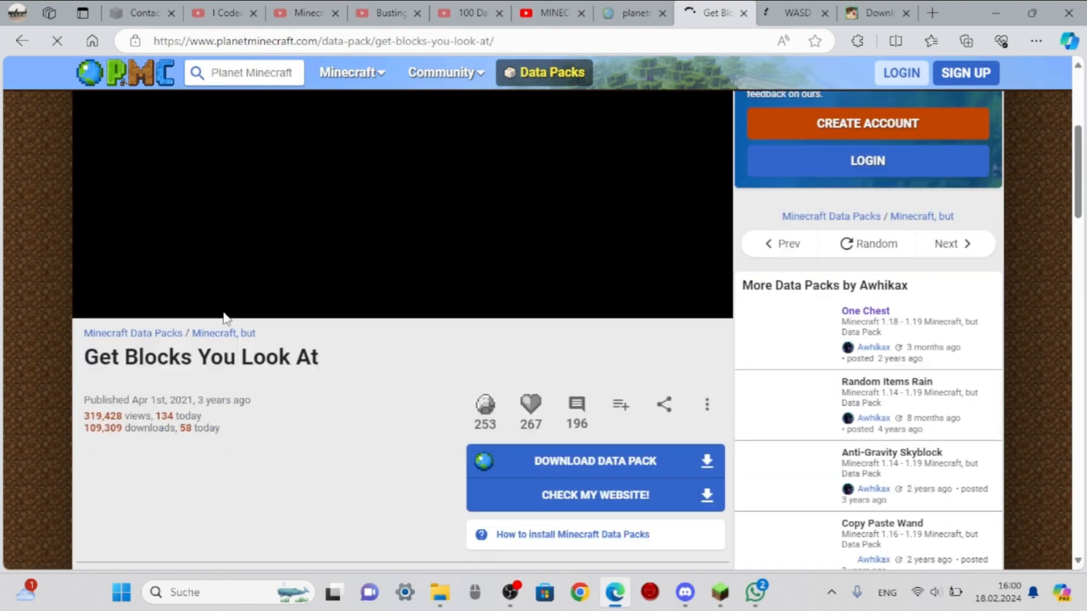
{"action": "scroll", "scroll_direction": "down", "scroll_amount": 3}
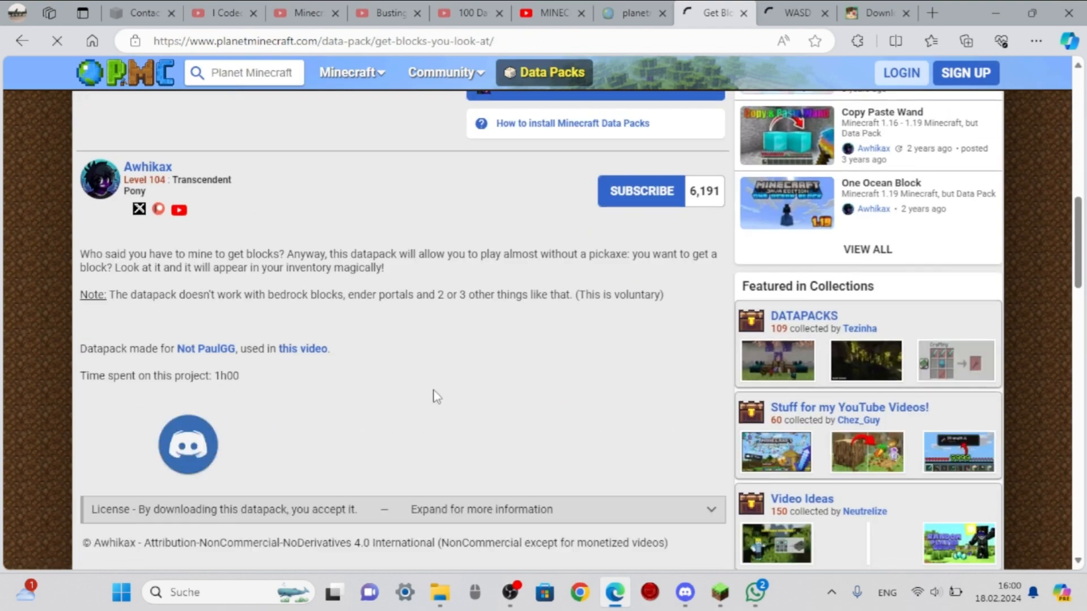
{"action": "scroll", "scroll_direction": "down", "scroll_amount": 3}
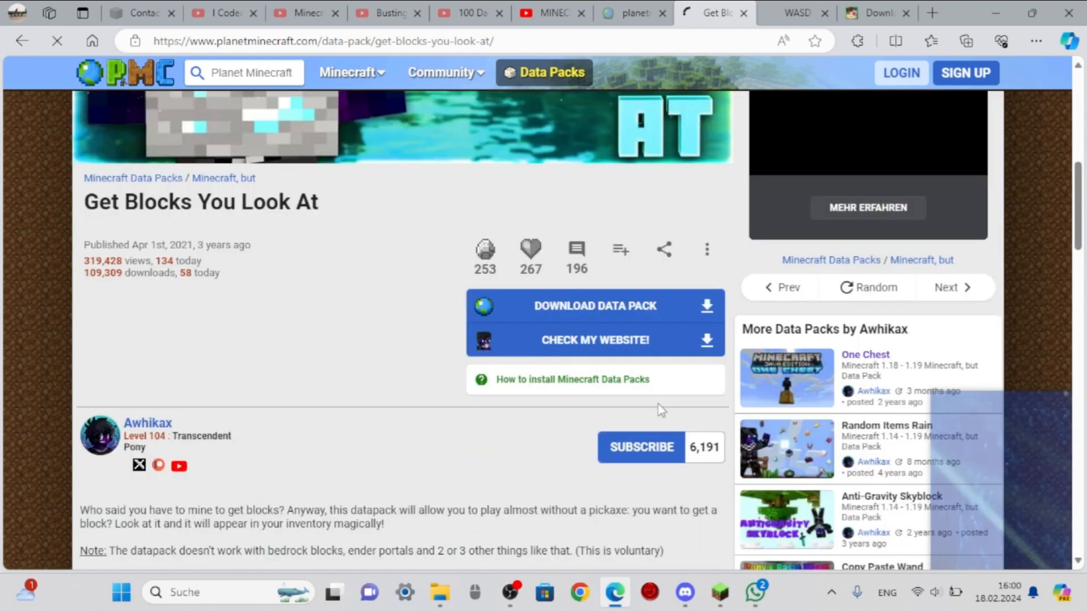
{"action": "left_click", "coordinate": [594, 281]}
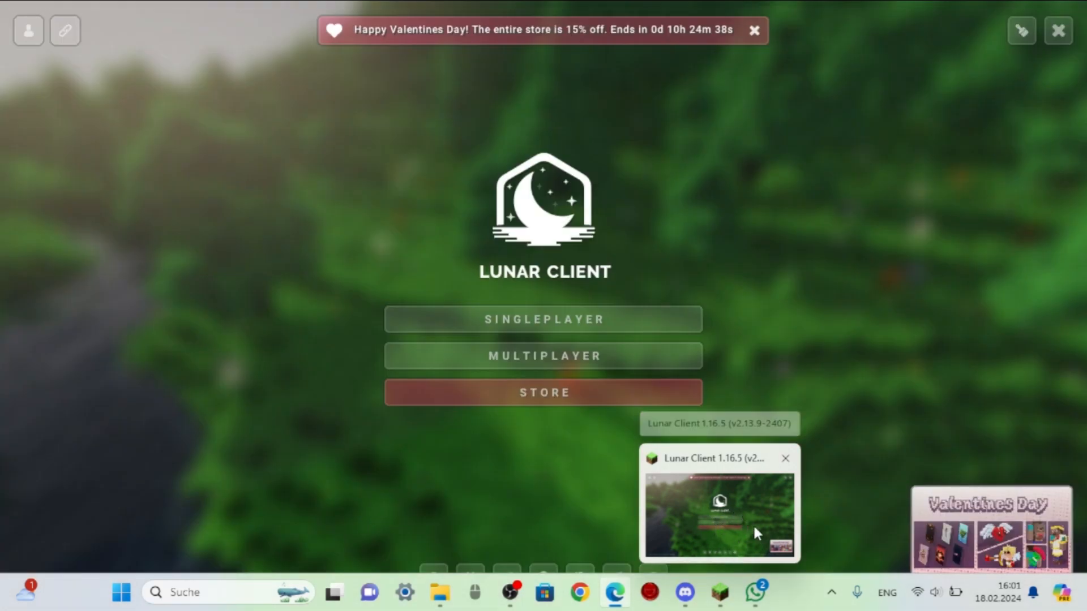
{"action": "mouse_move", "coordinate": [706, 519]}
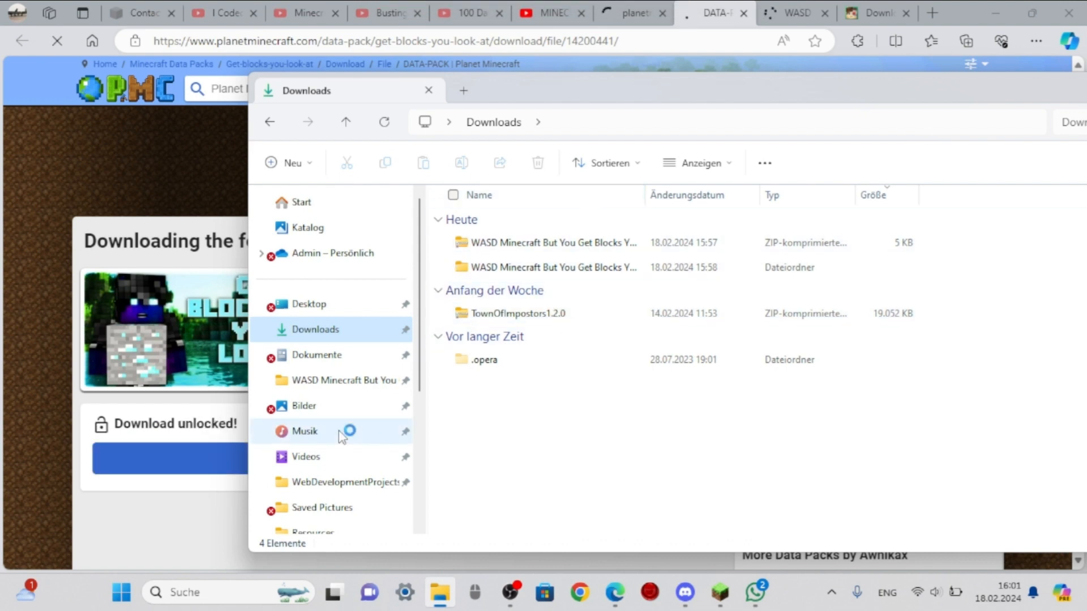
- Check the minecraft datapacks folder in Dokumente, then return to the download page
{"action": "left_click", "coordinate": [317, 354]}
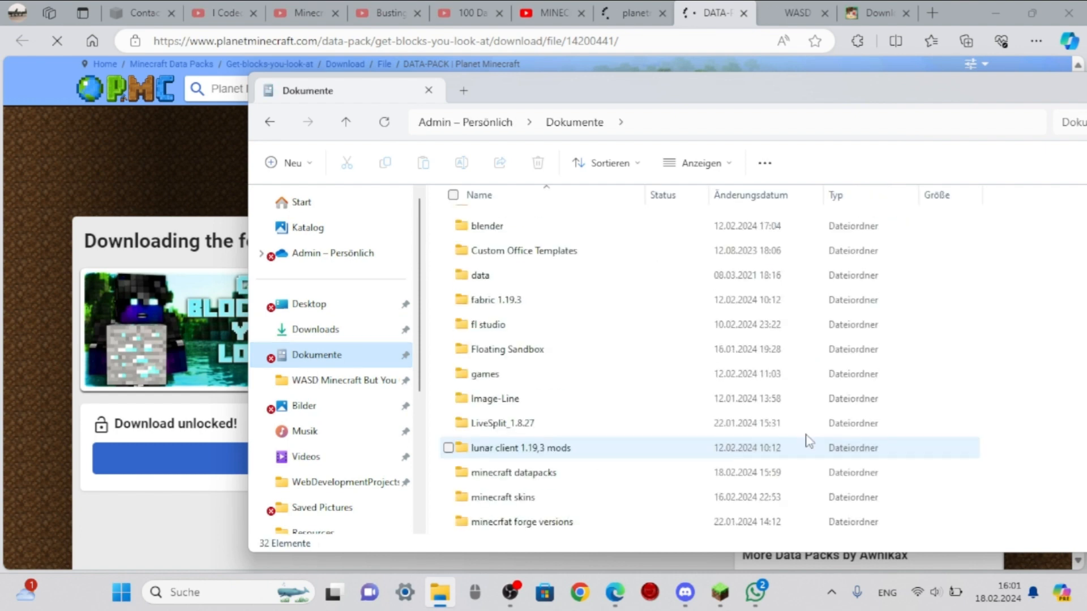
{"action": "scroll", "scroll_direction": "down", "scroll_amount": 3}
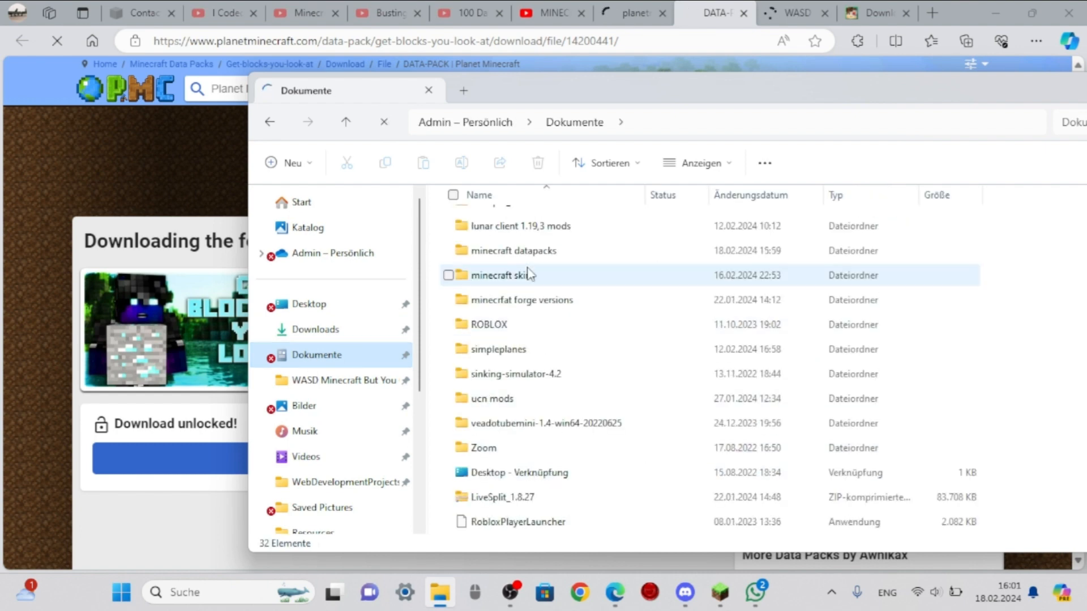
{"action": "left_click", "coordinate": [514, 250]}
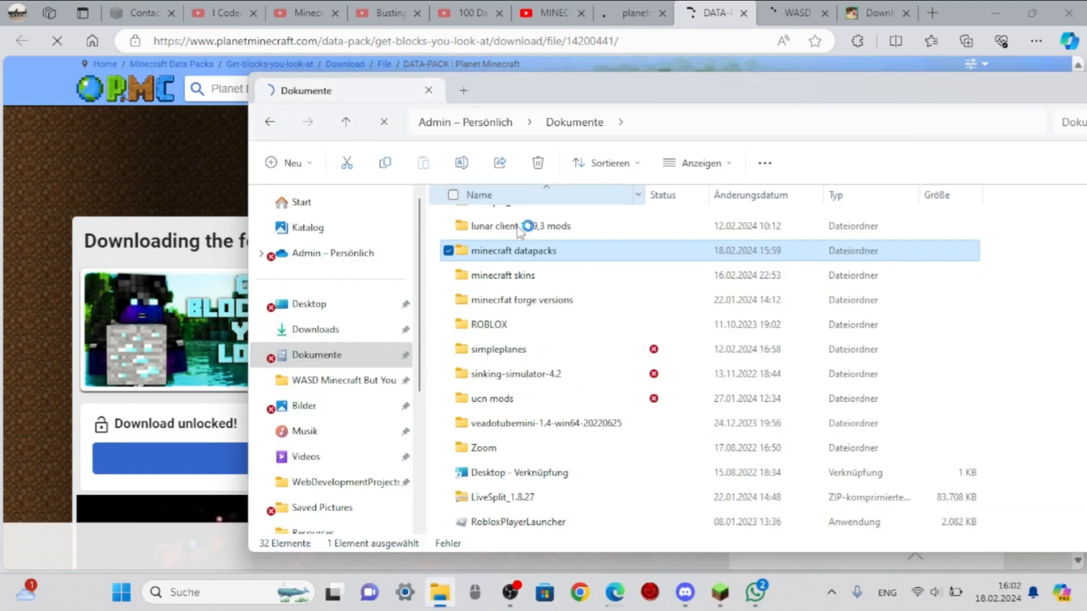
{"action": "double_click", "coordinate": [513, 250]}
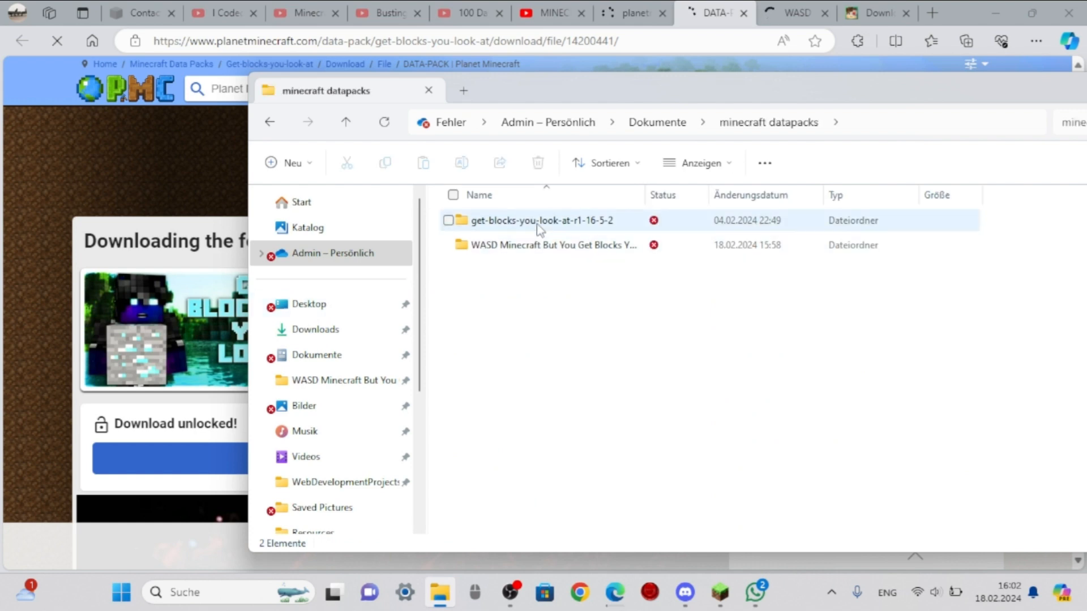
{"action": "left_click", "coordinate": [448, 221]}
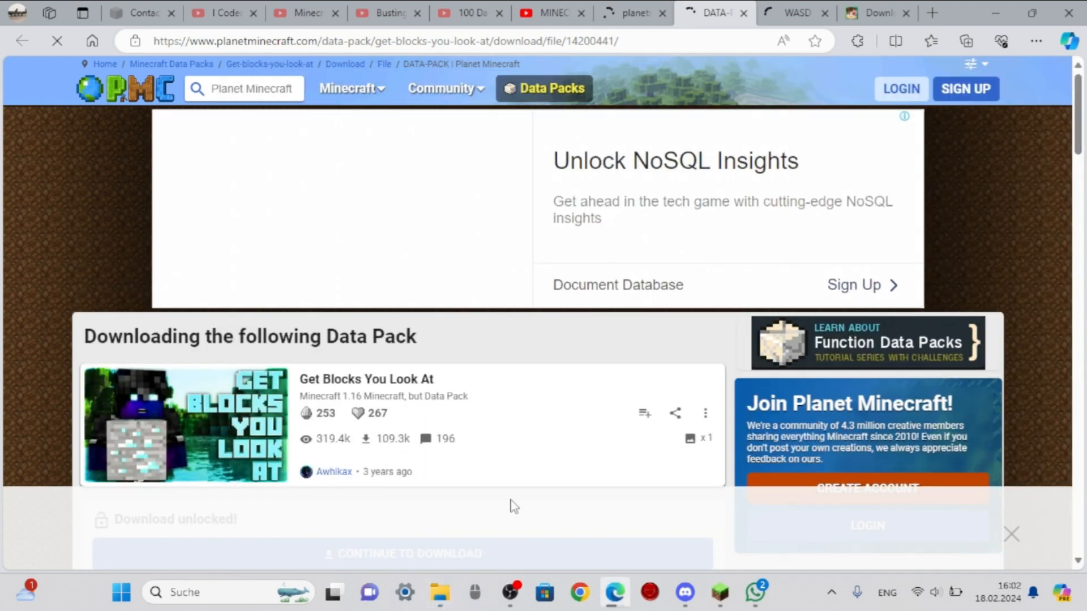
- Start downloading the Get Blocks You Look At data pack zip
{"action": "left_click", "coordinate": [439, 591]}
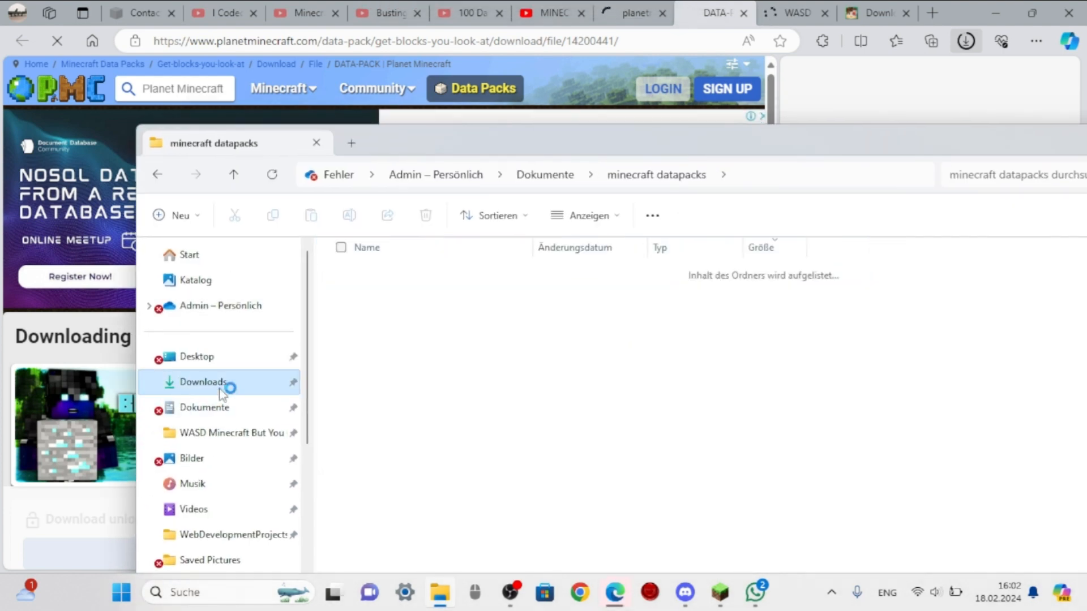
- Locate the finished get-blocks-you-look-at-r1-16-5-2 zip in the Downloads folder
{"action": "left_click", "coordinate": [203, 381]}
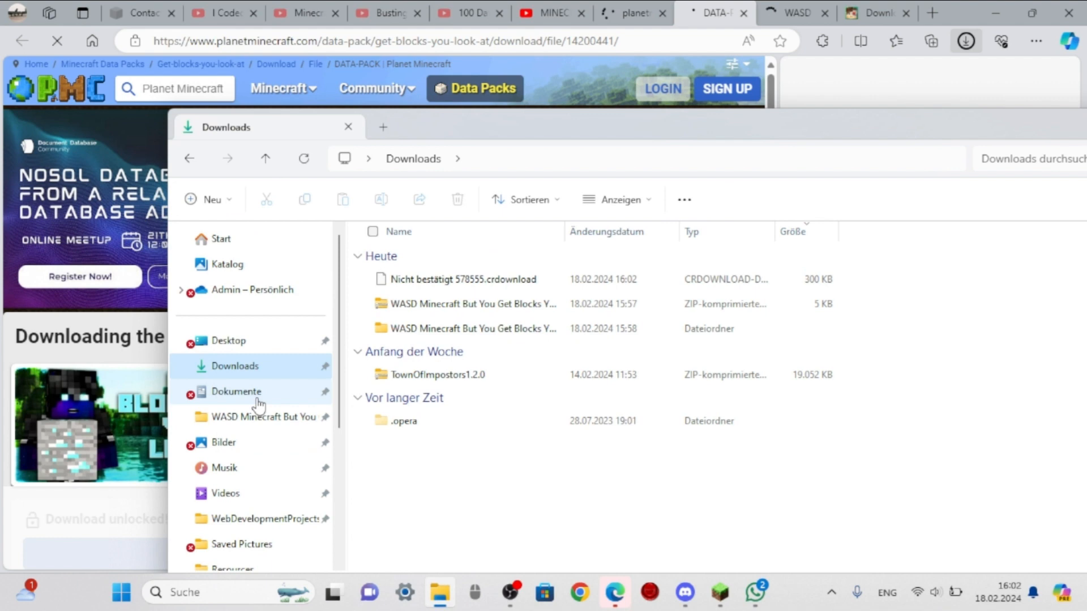
{"action": "left_click", "coordinate": [235, 392]}
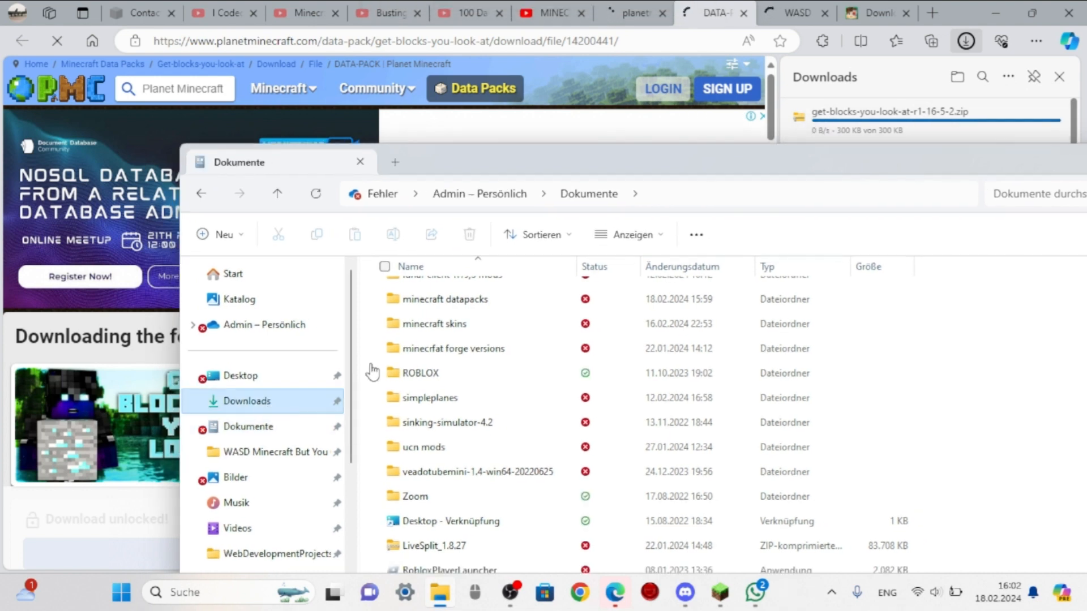
{"action": "left_click", "coordinate": [246, 401]}
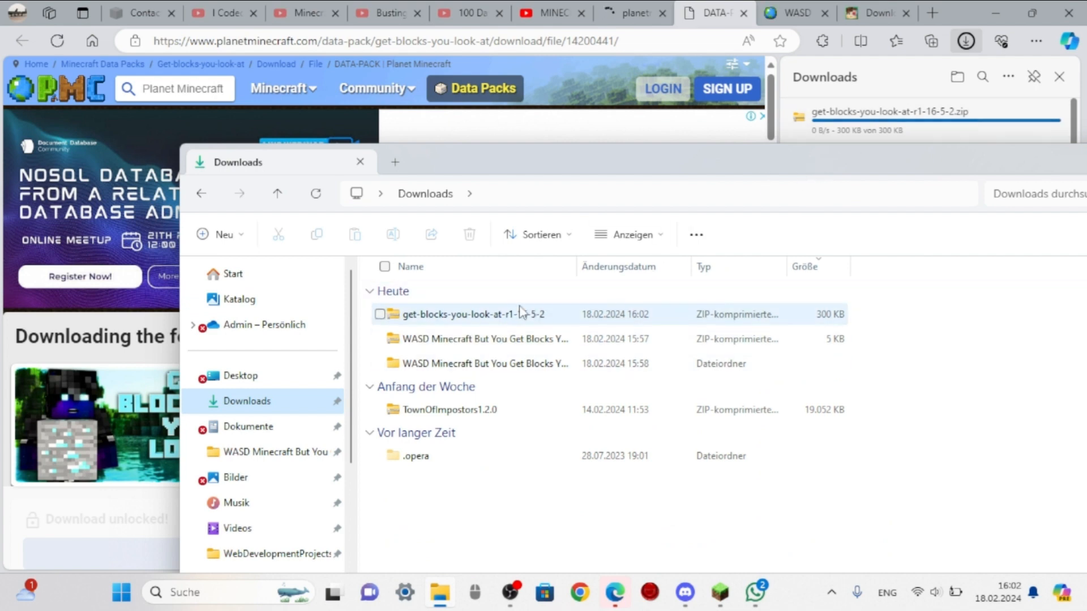
{"action": "left_click", "coordinate": [475, 314]}
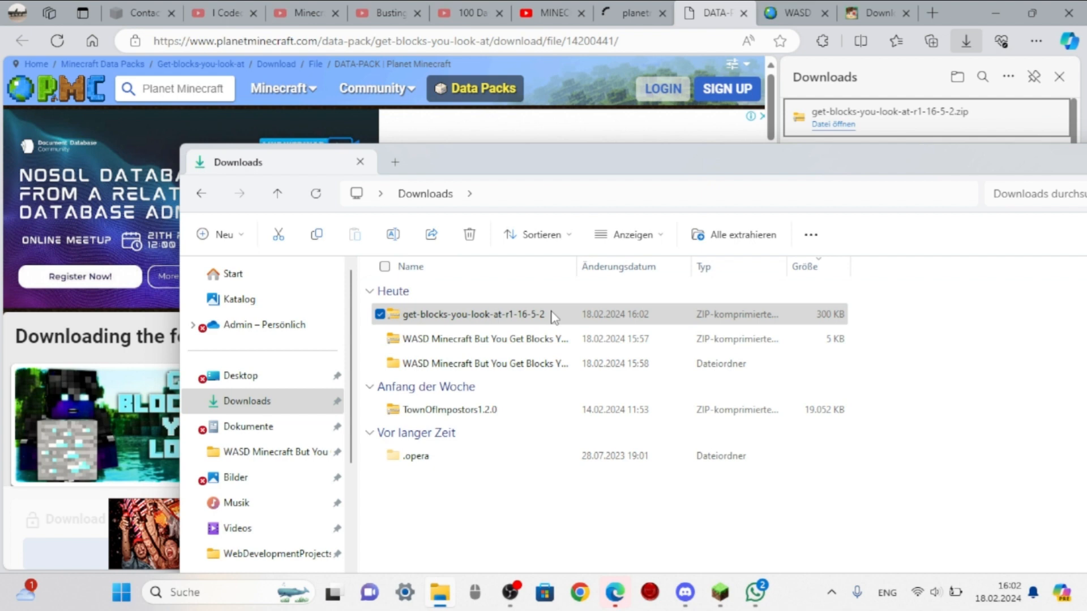
- Extract the zip, then open the minecraft datapacks folder holding the get-blocks-you-look-at-r1-16-5-2 folder
{"action": "right_click", "coordinate": [474, 313]}
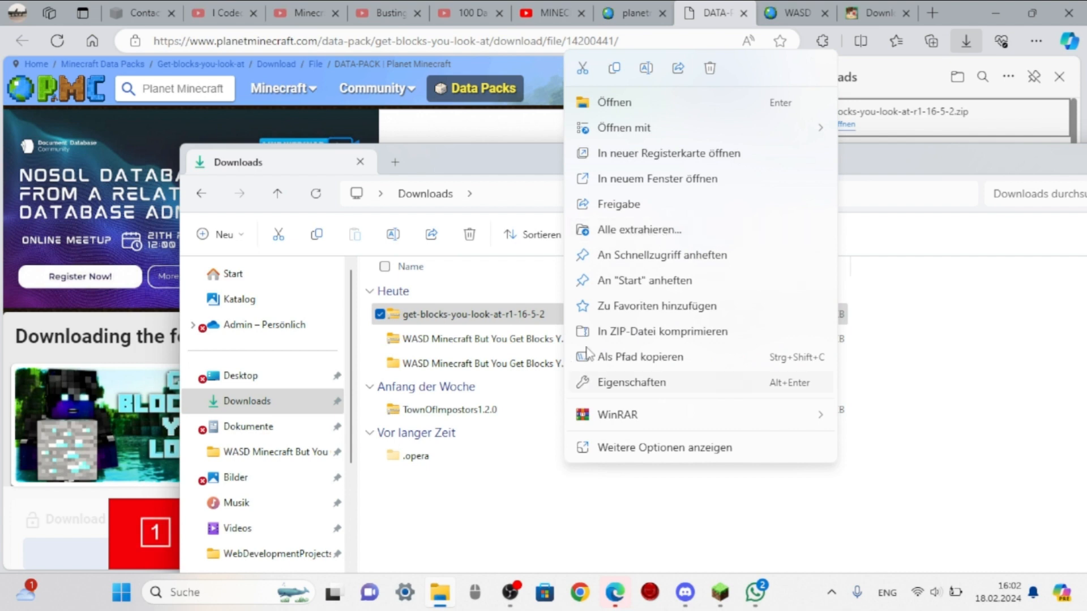
{"action": "mouse_move", "coordinate": [686, 307]}
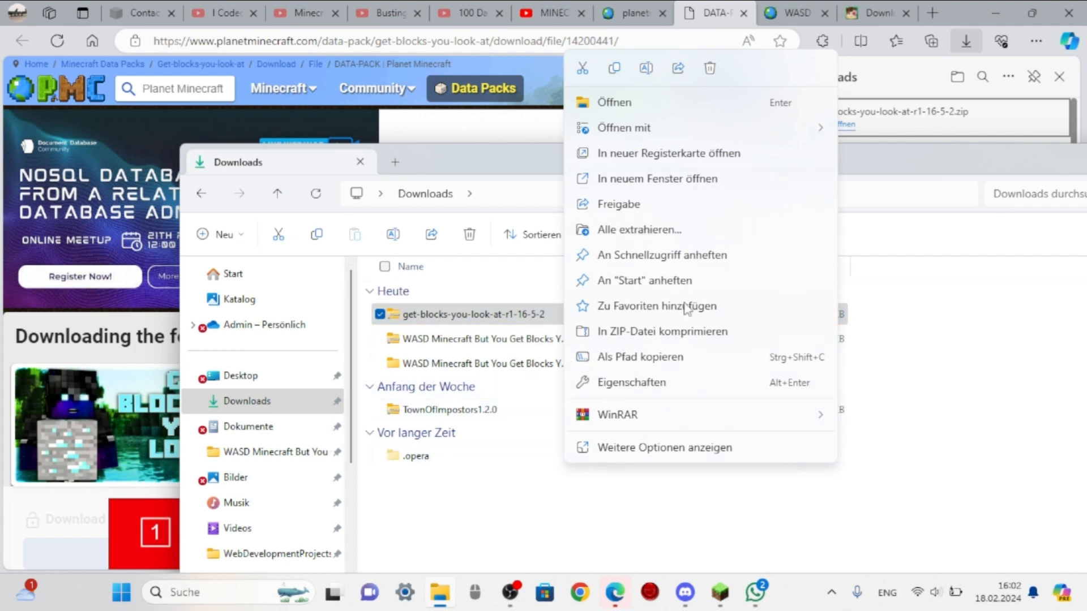
{"action": "mouse_move", "coordinate": [637, 230]}
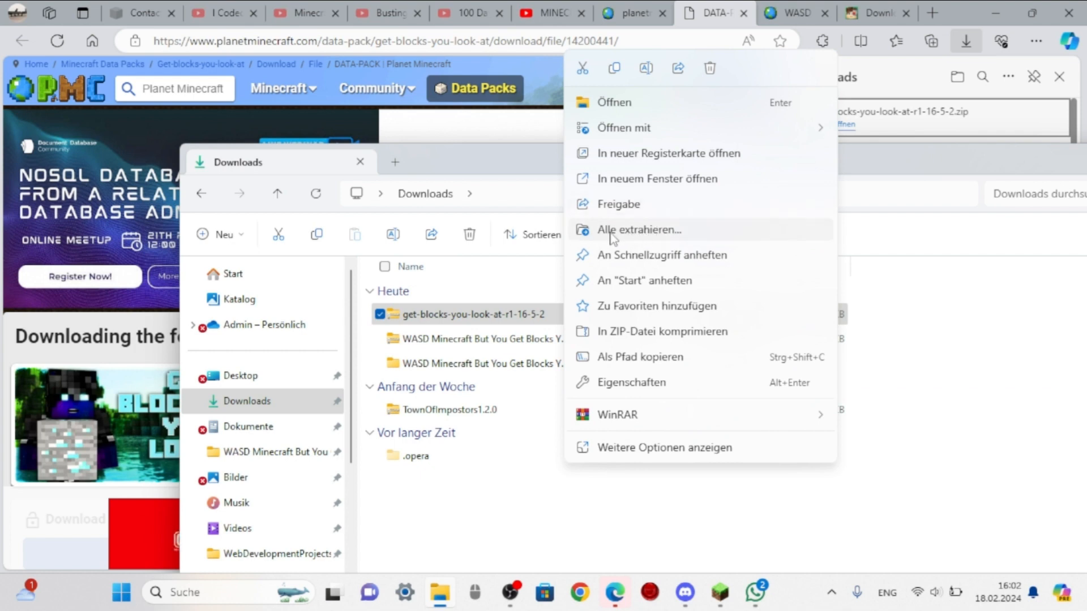
{"action": "left_click", "coordinate": [488, 523]}
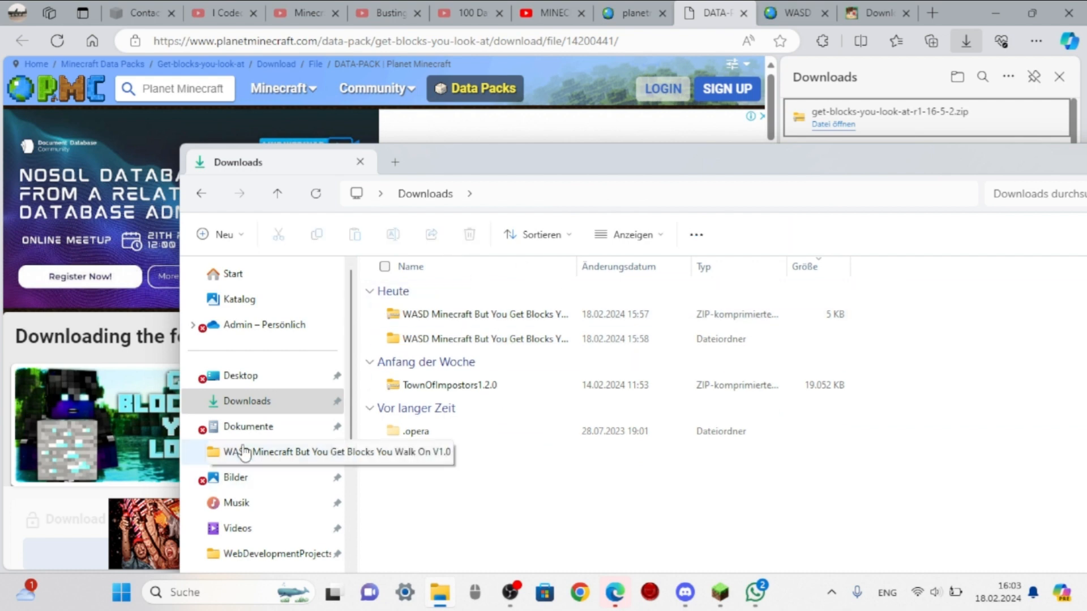
{"action": "left_click", "coordinate": [248, 426]}
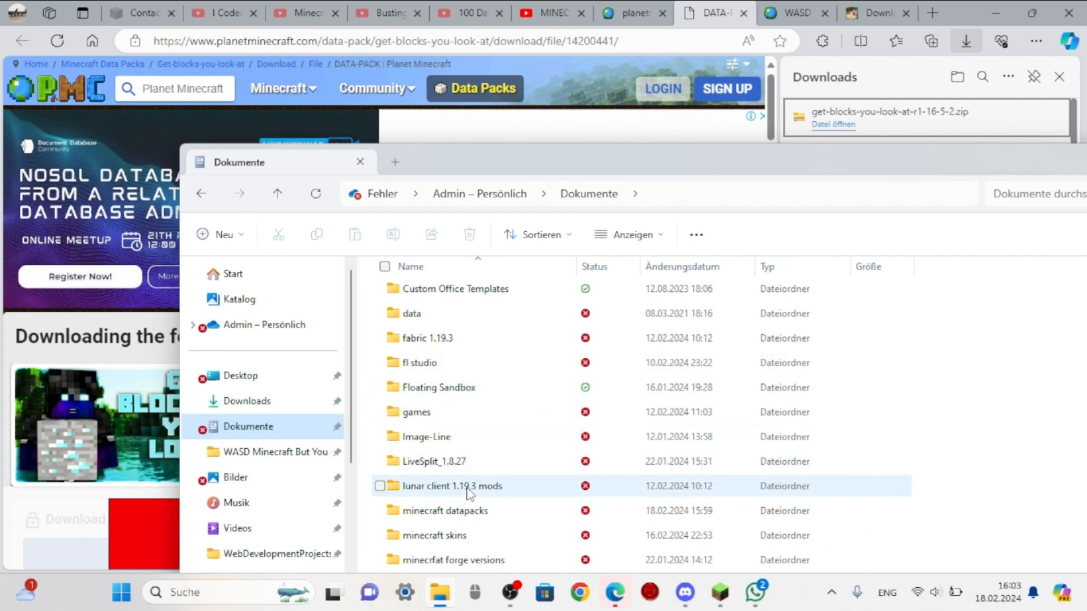
{"action": "double_click", "coordinate": [446, 510]}
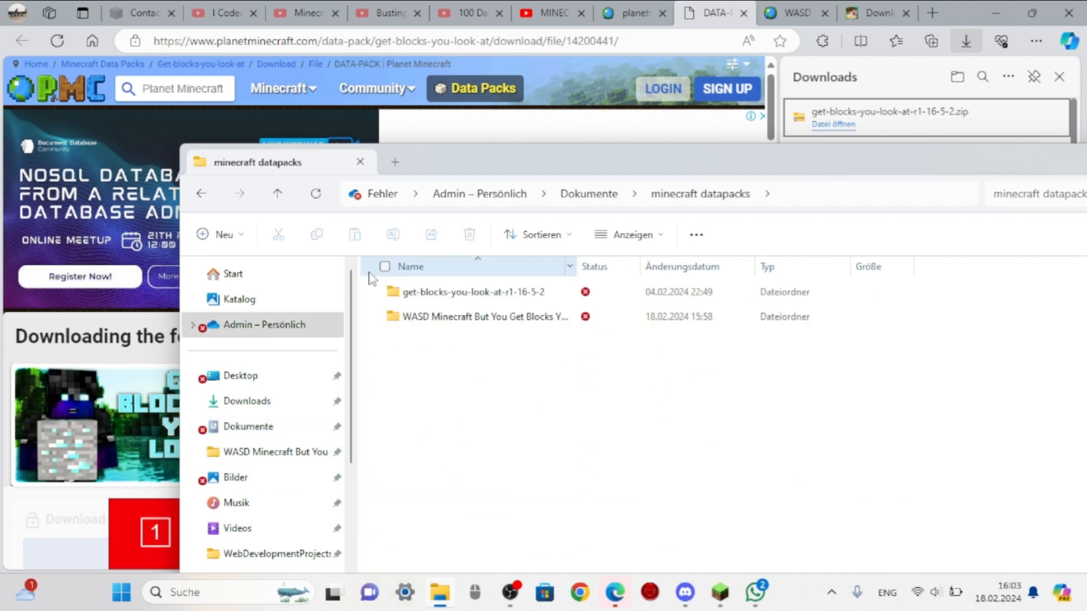
{"action": "left_click", "coordinate": [473, 292]}
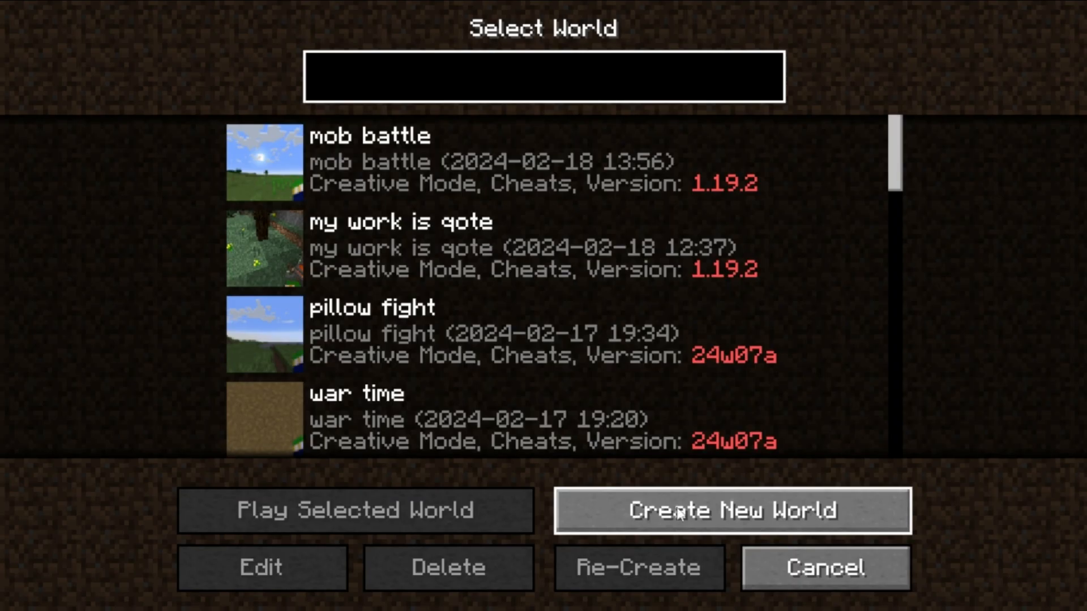
- Create a new world and name it 'tutorial world'
{"action": "left_click", "coordinate": [730, 511]}
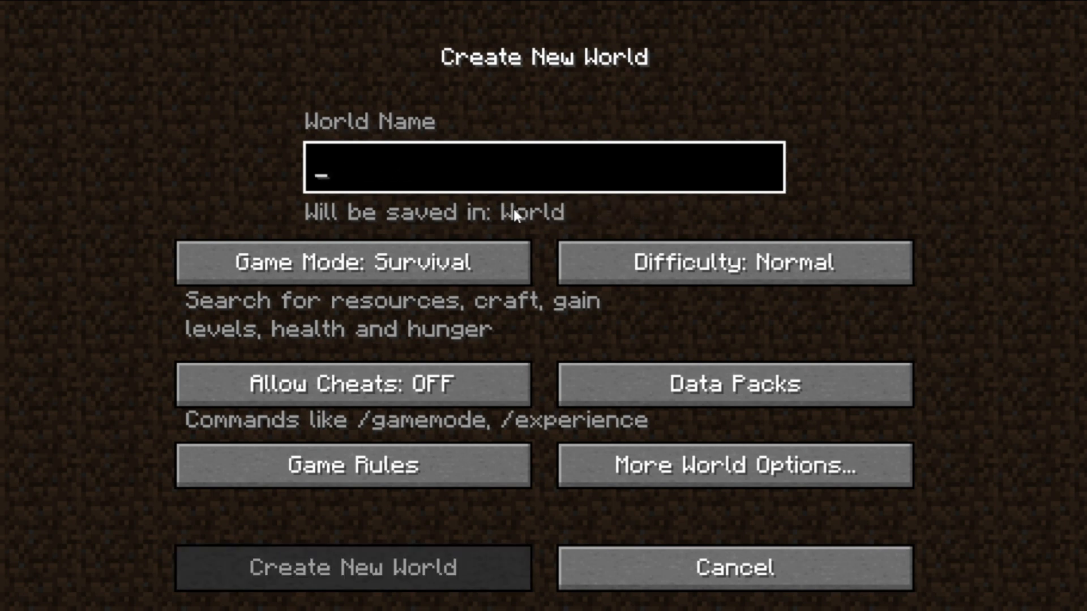
{"action": "type", "text": "tutorial"}
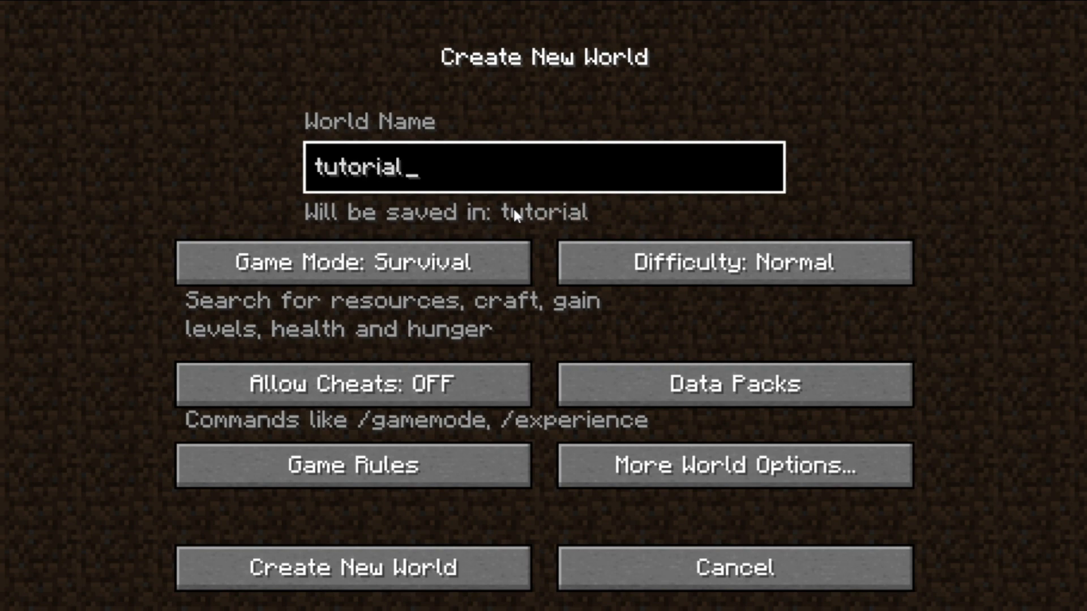
{"action": "type", "text": "world"}
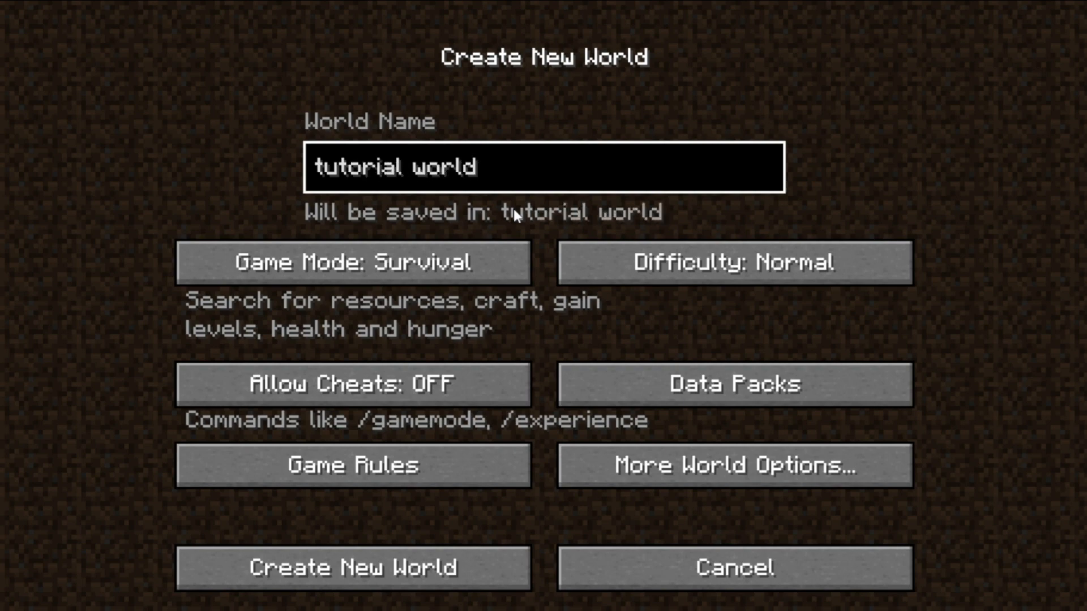
{"action": "left_click", "coordinate": [734, 383]}
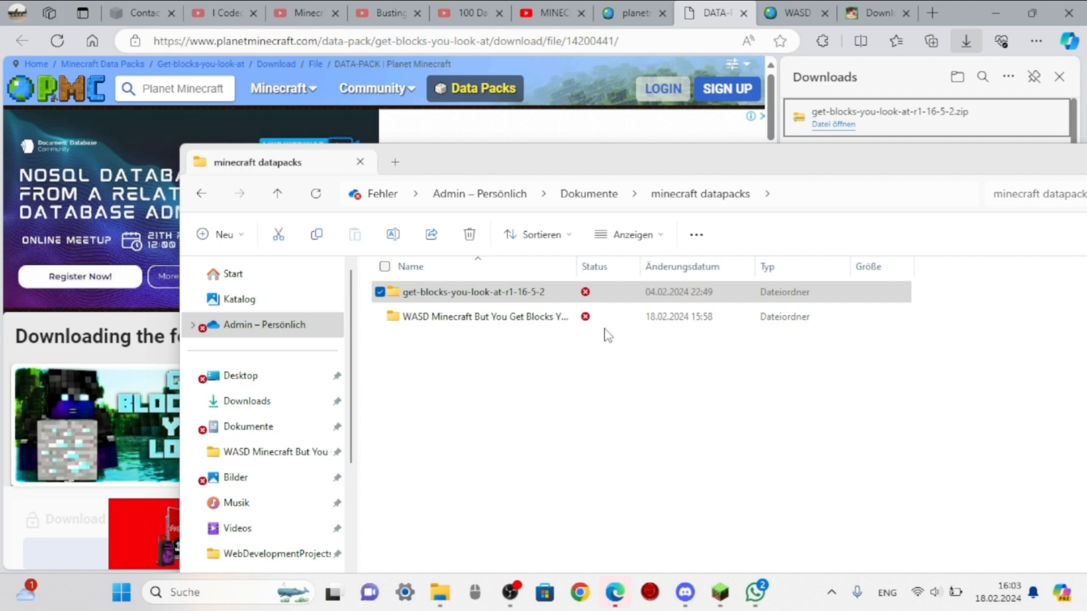
{"action": "mouse_move", "coordinate": [712, 588]}
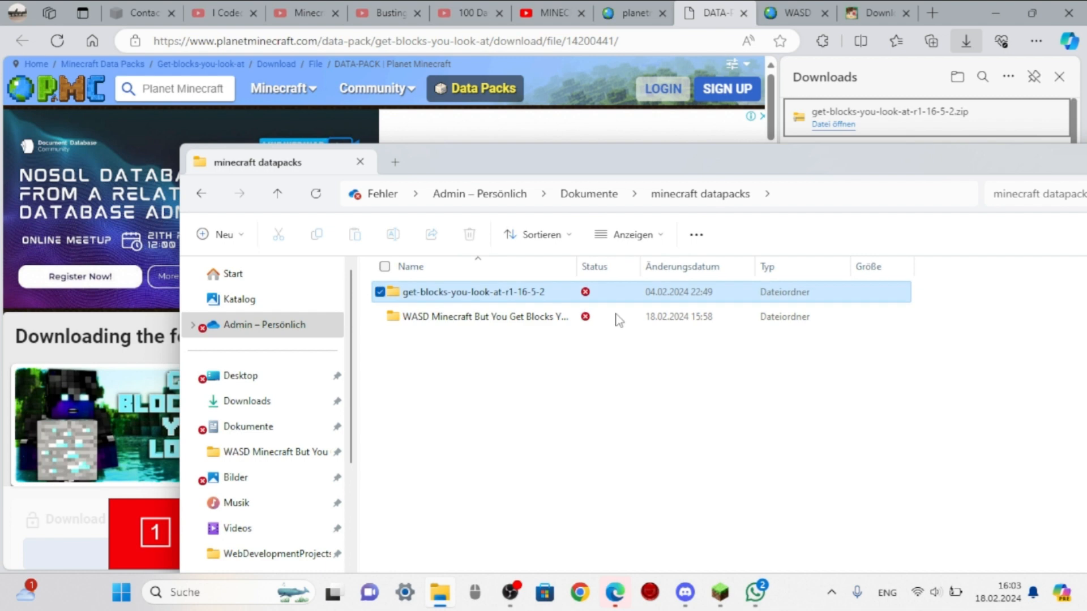
- Drag the get-blocks-you-look-at-r1-16-5-2 folder into the Minecraft Data Packs window
{"action": "left_click", "coordinate": [121, 592]}
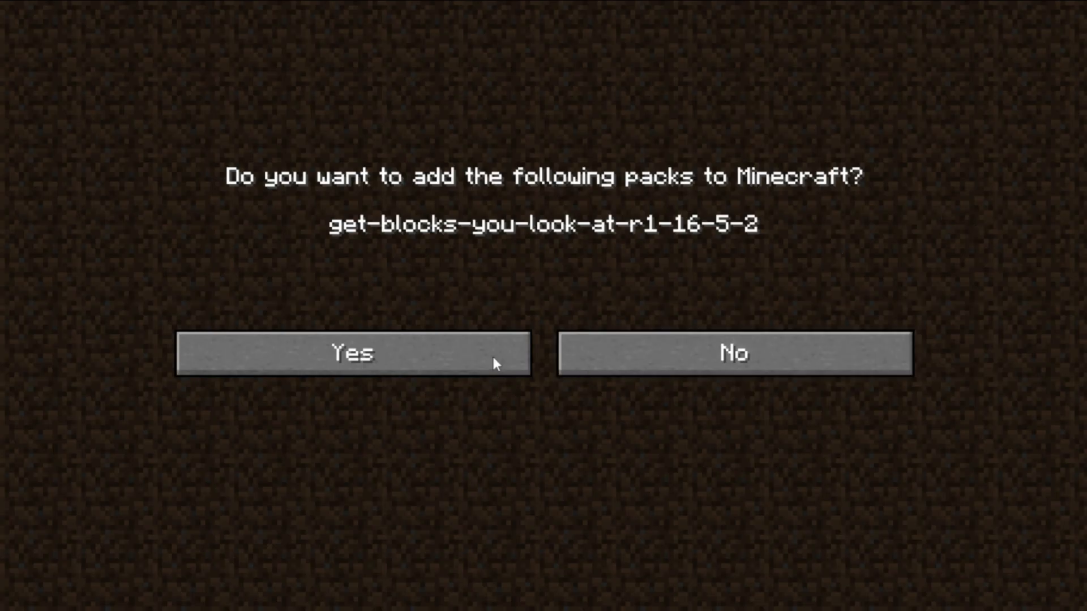
- Confirm adding the pack and finish data pack selection with Get Blocks You Look At enabled
{"action": "left_click", "coordinate": [353, 353]}
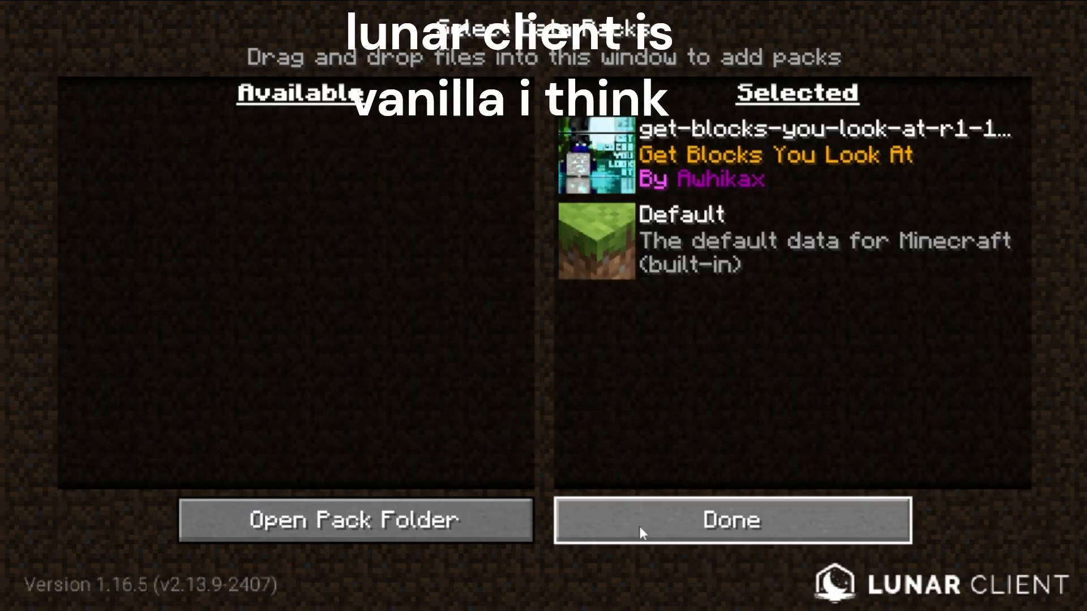
{"action": "left_click", "coordinate": [732, 520]}
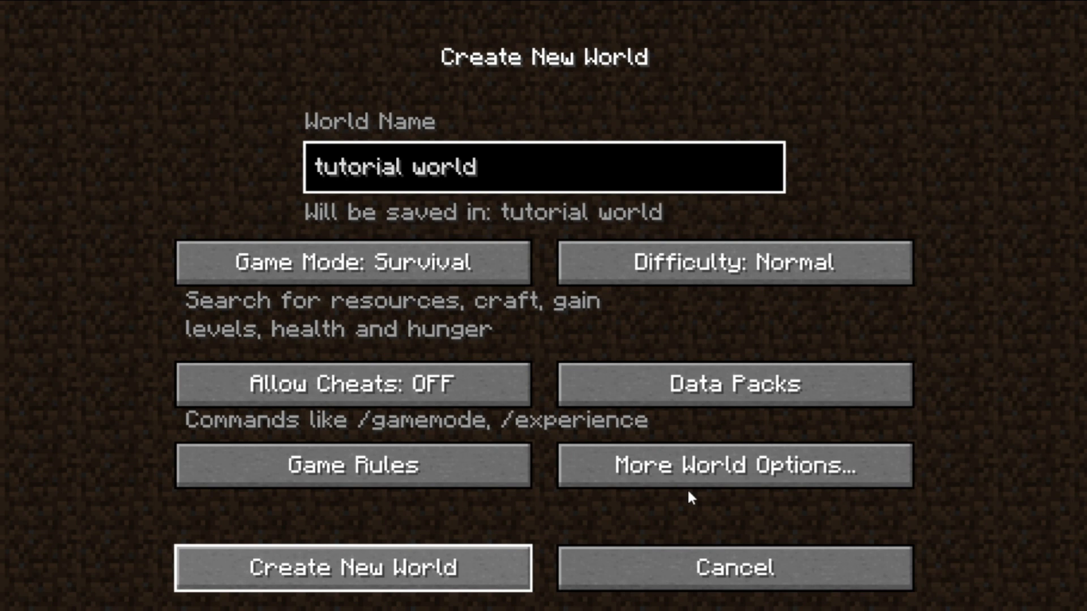
- Create the tutorial world so it begins generating
{"action": "left_click", "coordinate": [353, 567]}
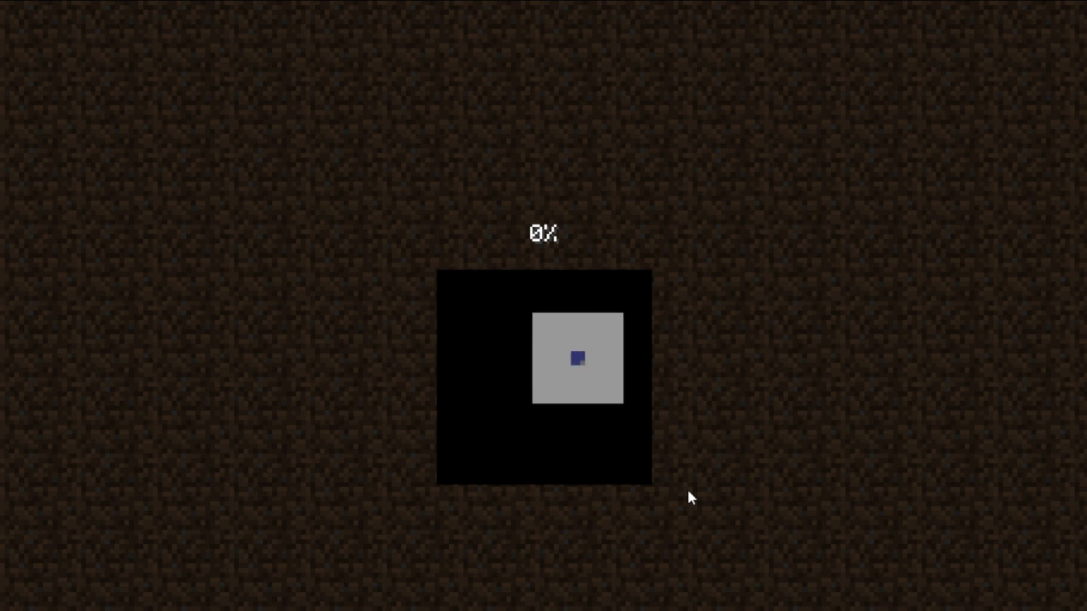